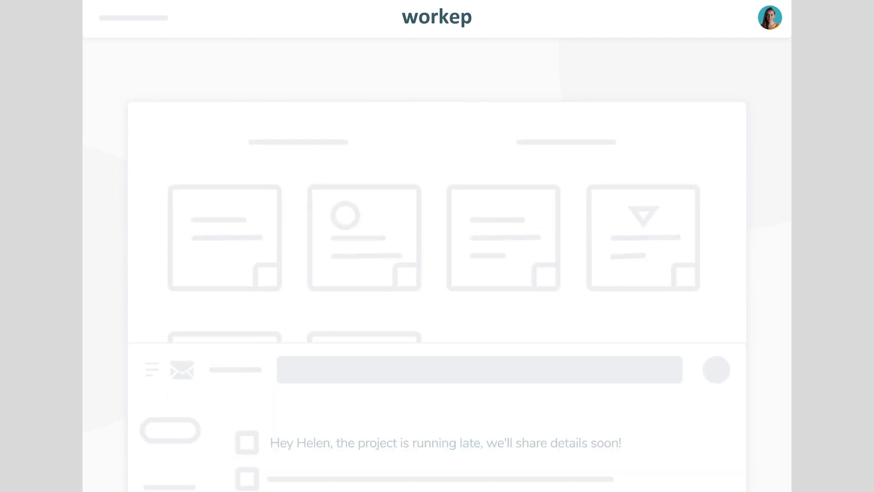
pyautogui.scroll(-3)
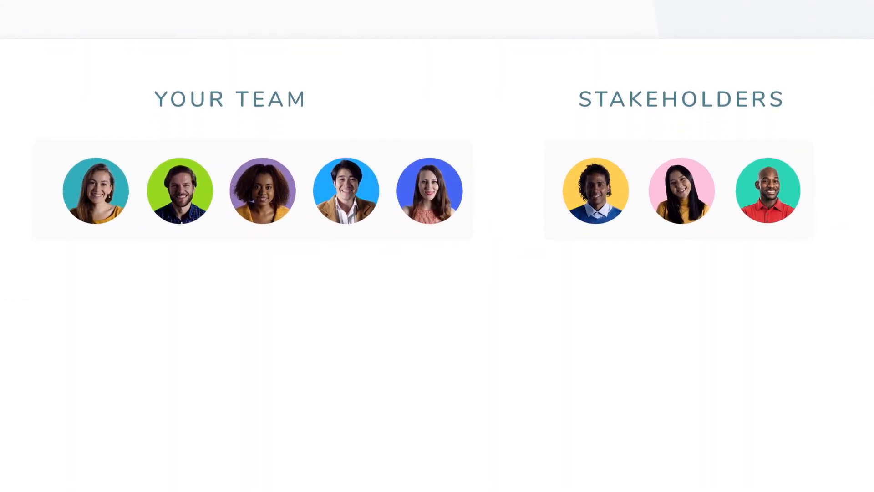
pyautogui.scroll(-3)
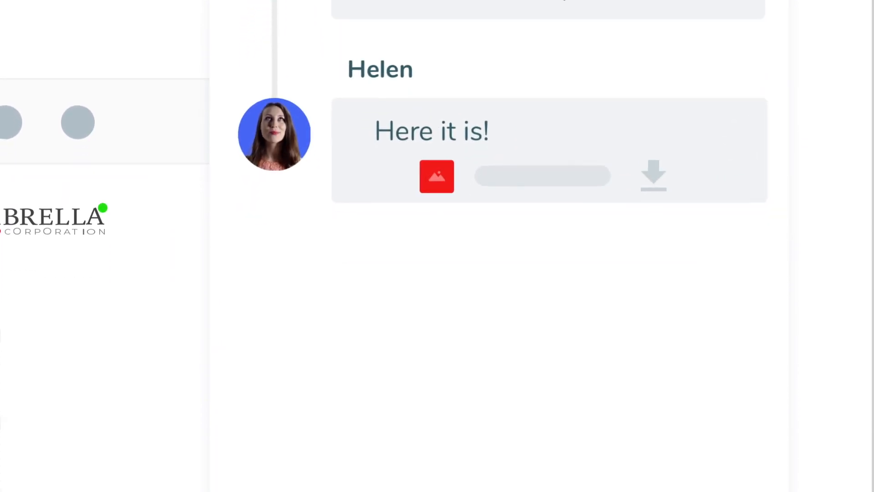
pyautogui.scroll(-3)
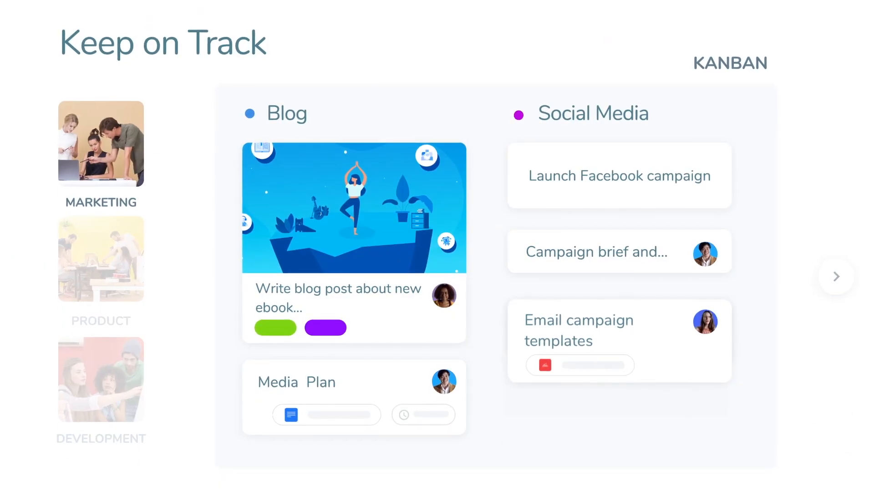
pyautogui.click(836, 277)
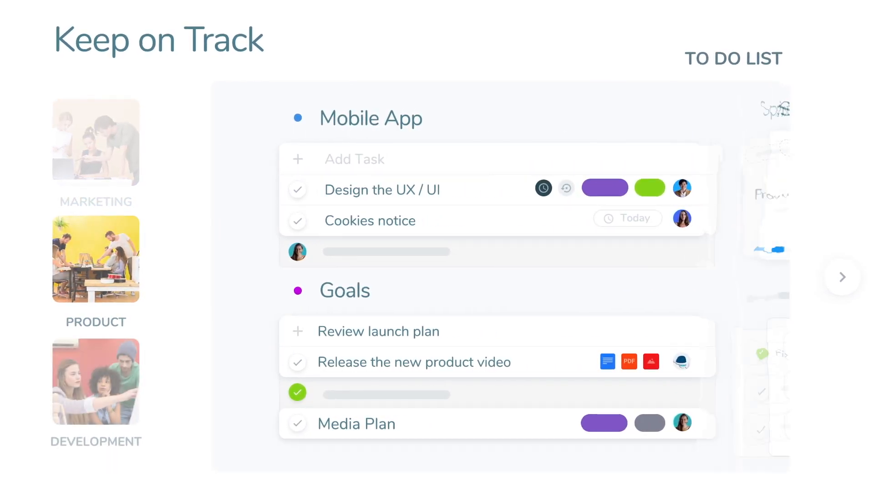